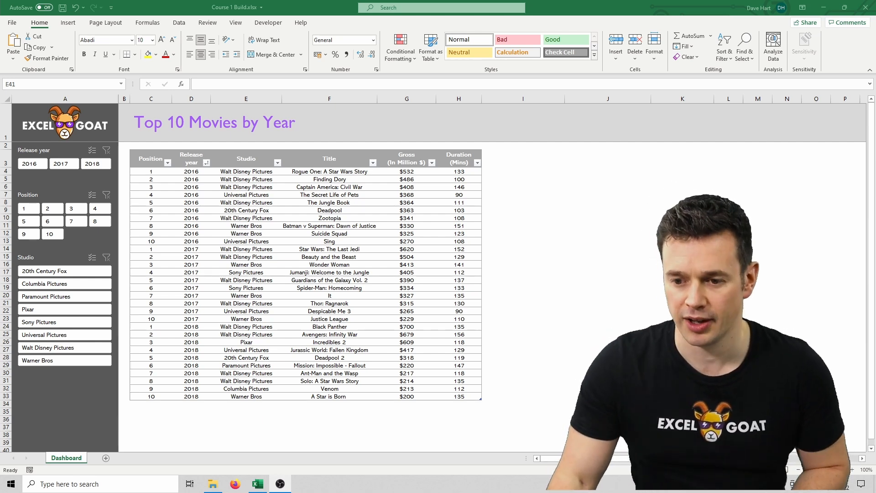
Filter the movie table with the Position slicer to positions 1, 2 and 3
{"action": "left_click", "coordinate": [29, 208]}
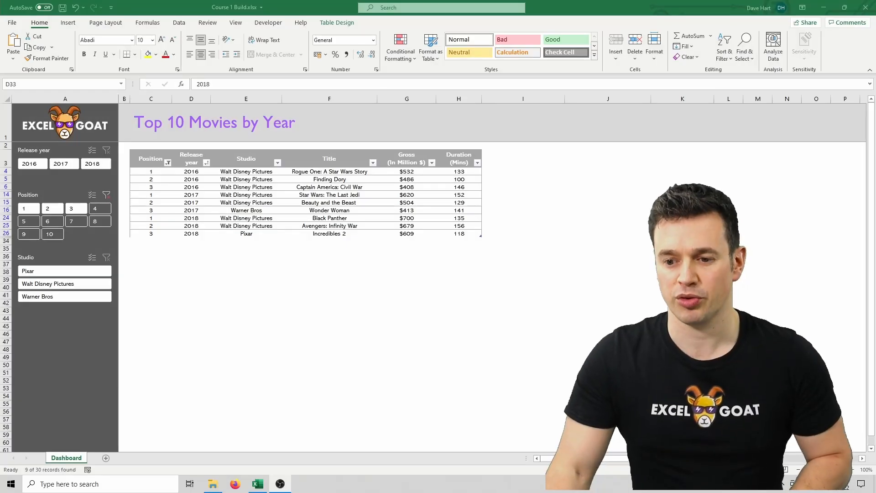
Clear the Position slicer filter so all 30 movies show again
{"action": "left_click", "coordinate": [106, 194]}
{"action": "type", "text": "GOAT Productions"}
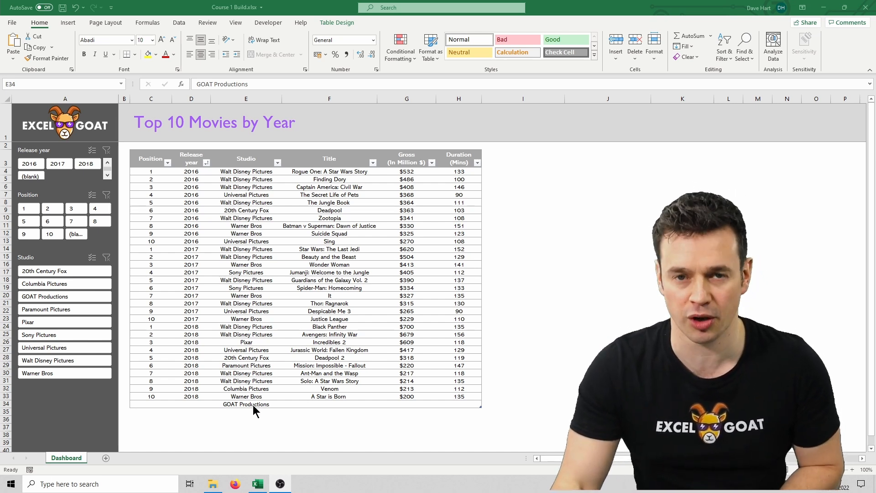
{"action": "mouse_move", "coordinate": [171, 163]}
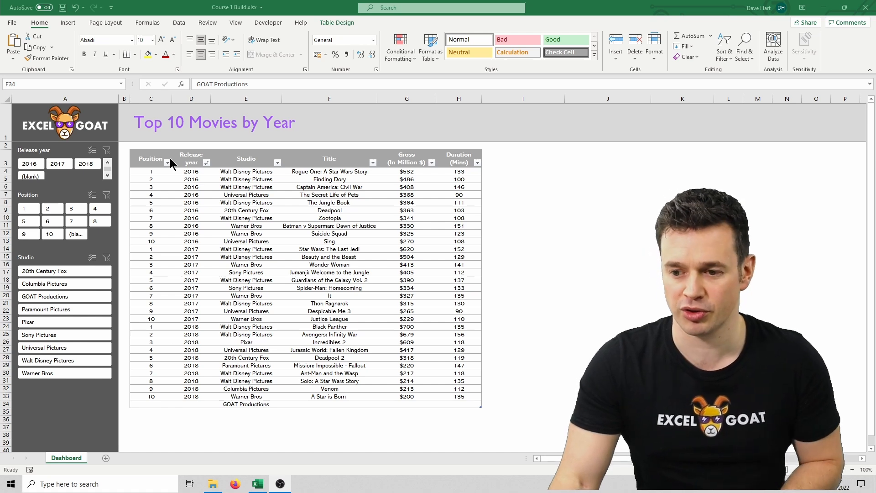
{"action": "mouse_move", "coordinate": [179, 185]}
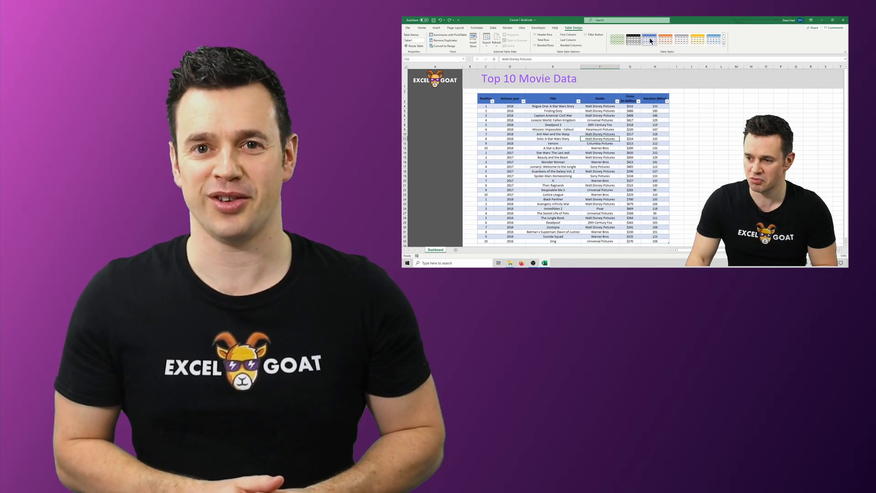
{"action": "left_click", "coordinate": [697, 39]}
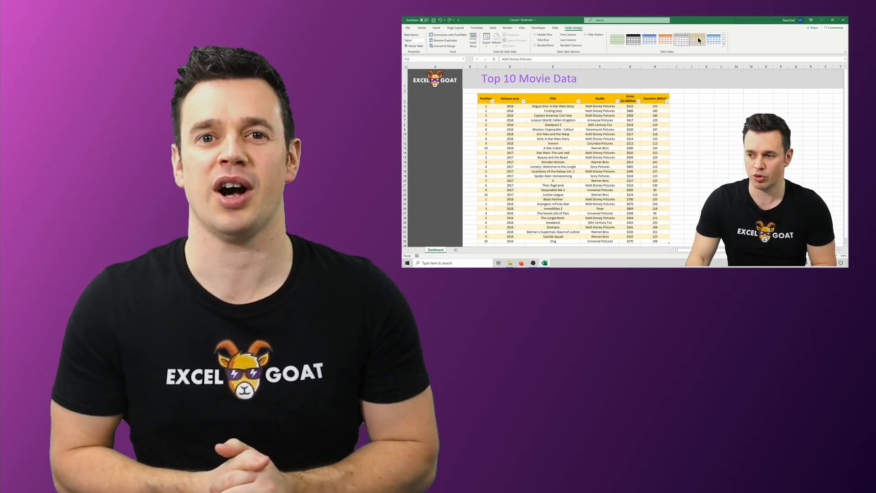
{"action": "left_click", "coordinate": [698, 40]}
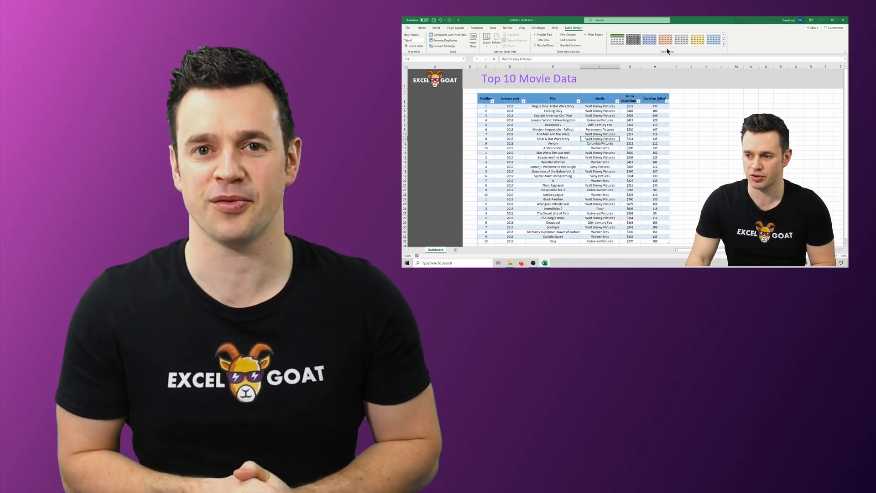
{"action": "left_click", "coordinate": [617, 38]}
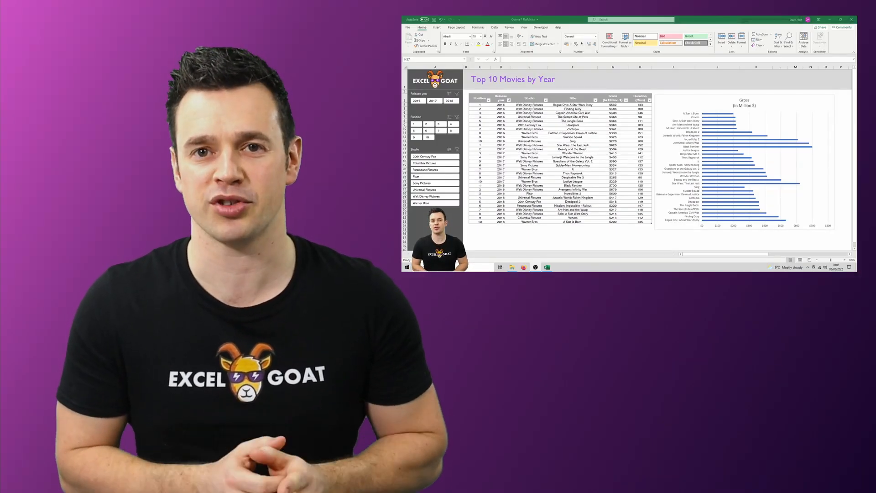
{"action": "left_click", "coordinate": [846, 19]}
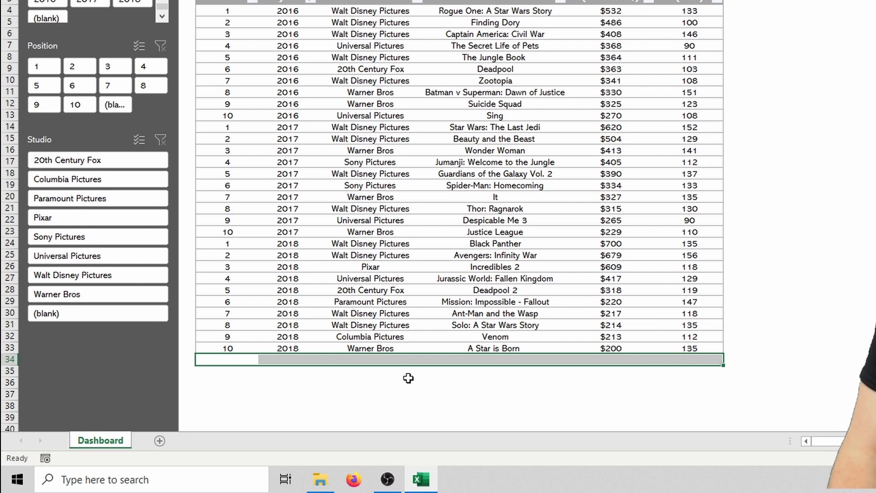
Select the empty last row of the table to delete it via Delete > Table Rows
{"action": "left_click", "coordinate": [370, 324]}
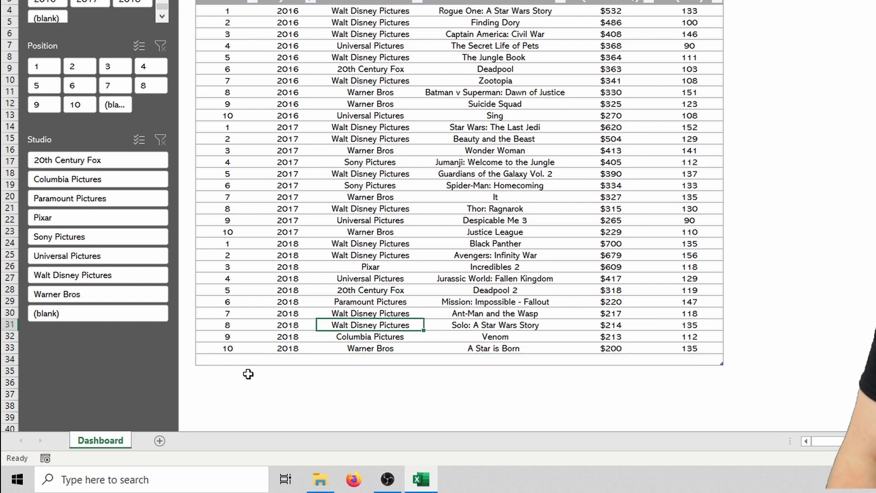
{"action": "left_click", "coordinate": [626, 362]}
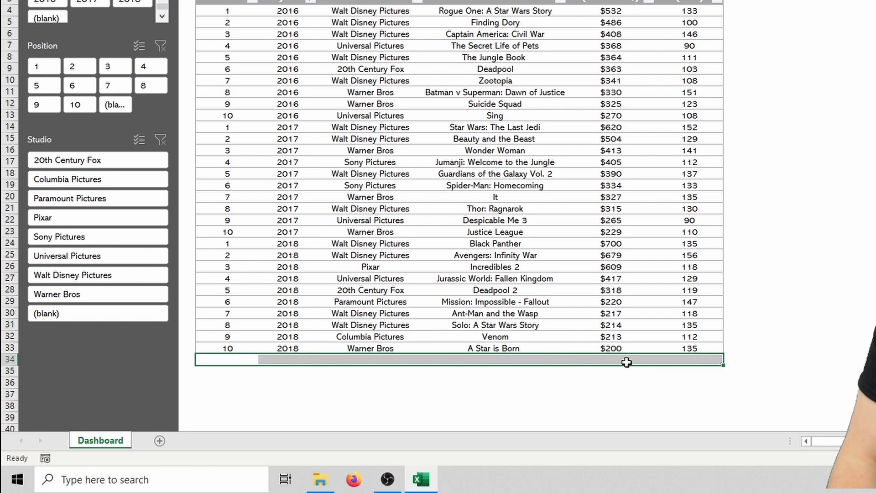
{"action": "right_click", "coordinate": [625, 362]}
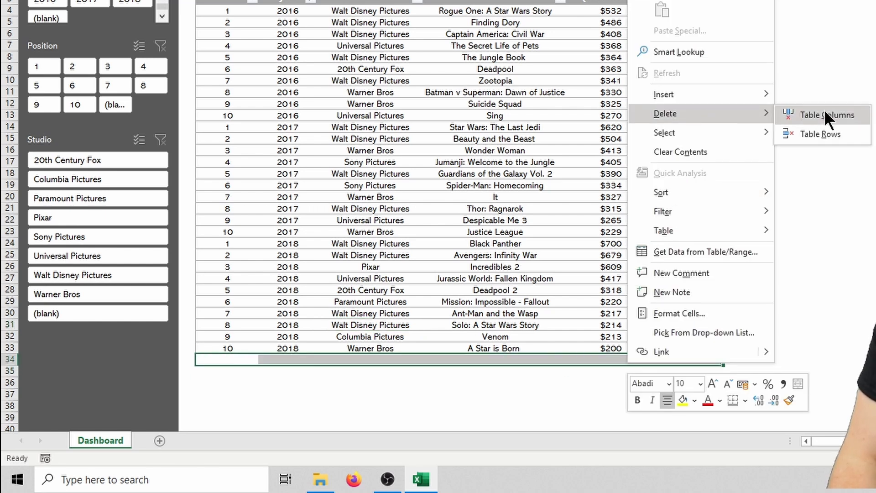
{"action": "mouse_move", "coordinate": [822, 134]}
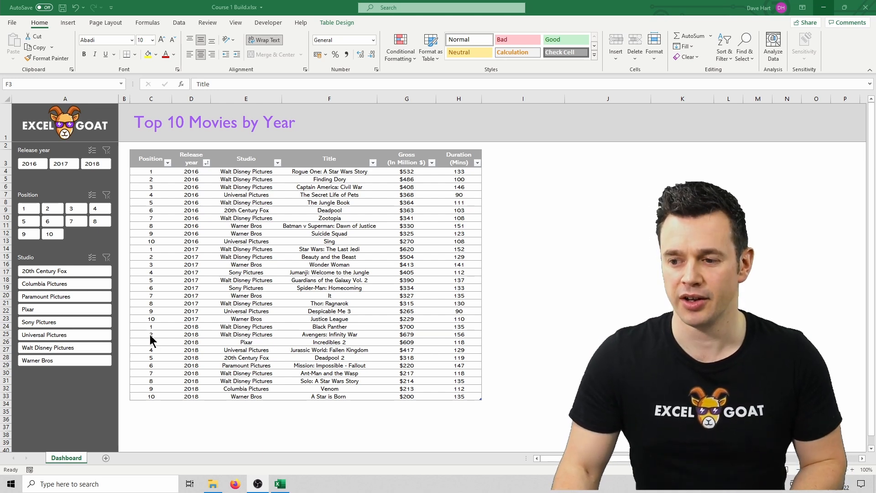
Insert a clustered bar chart from the Title and Gross columns via Recommended Charts
{"action": "left_click_drag", "start_coordinate": [329, 158], "coordinate": [406, 178]}
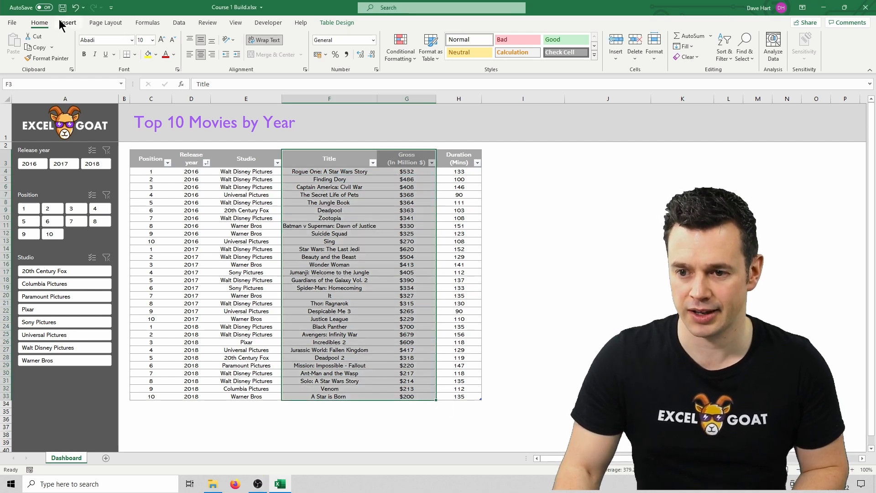
{"action": "left_click", "coordinate": [66, 22]}
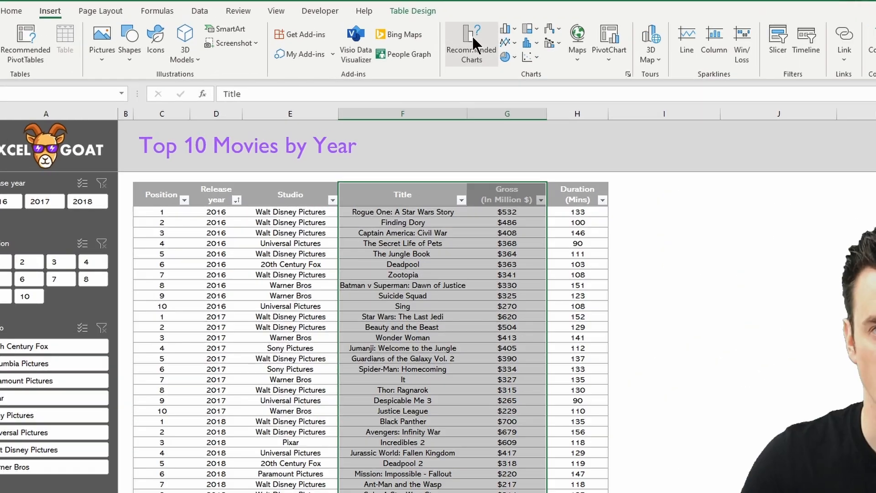
{"action": "left_click", "coordinate": [470, 43]}
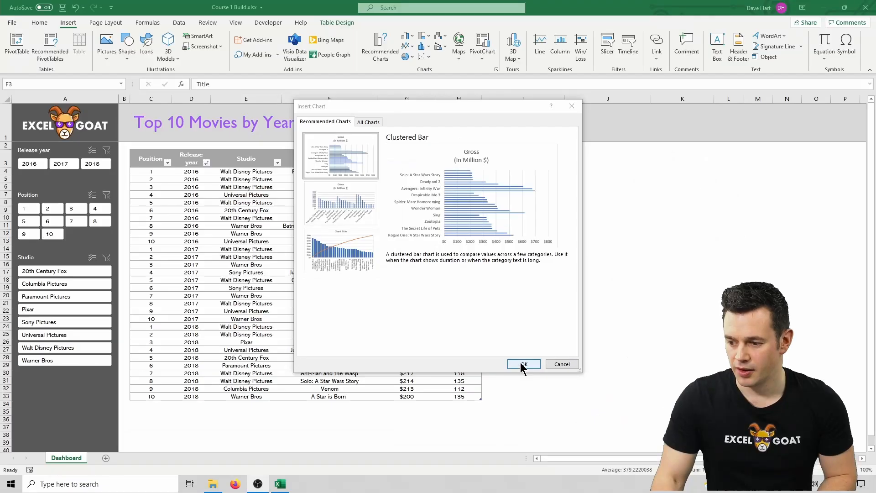
{"action": "left_click", "coordinate": [523, 364]}
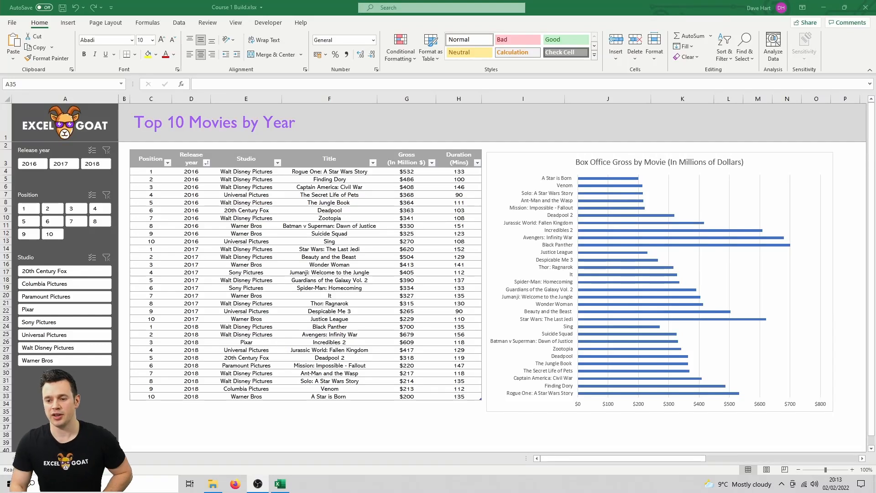
{"action": "left_click", "coordinate": [95, 164]}
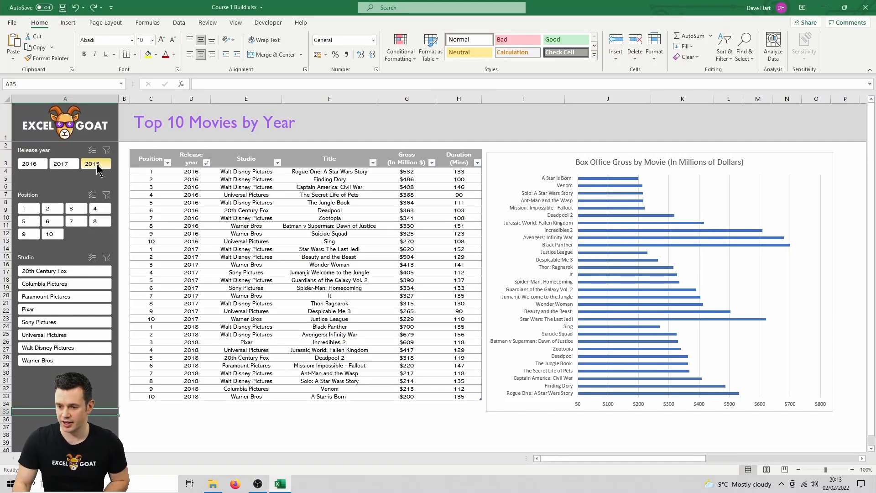
{"action": "left_click", "coordinate": [91, 163]}
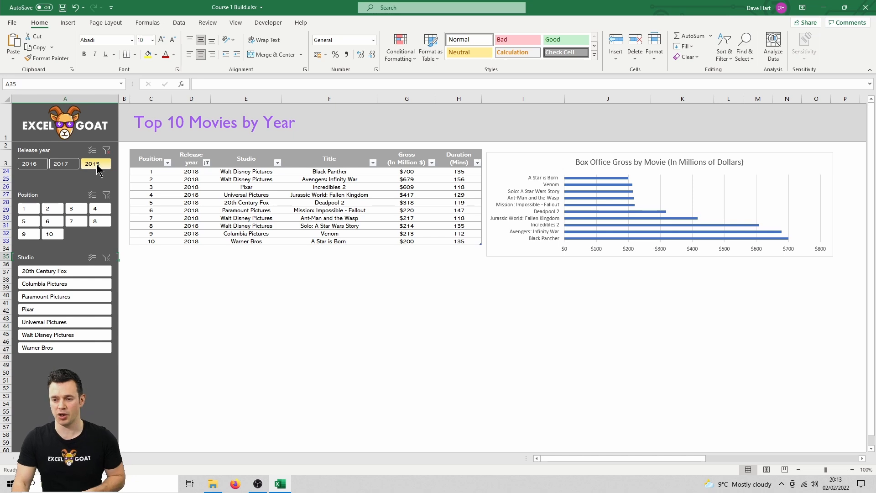
{"action": "left_click", "coordinate": [91, 163]}
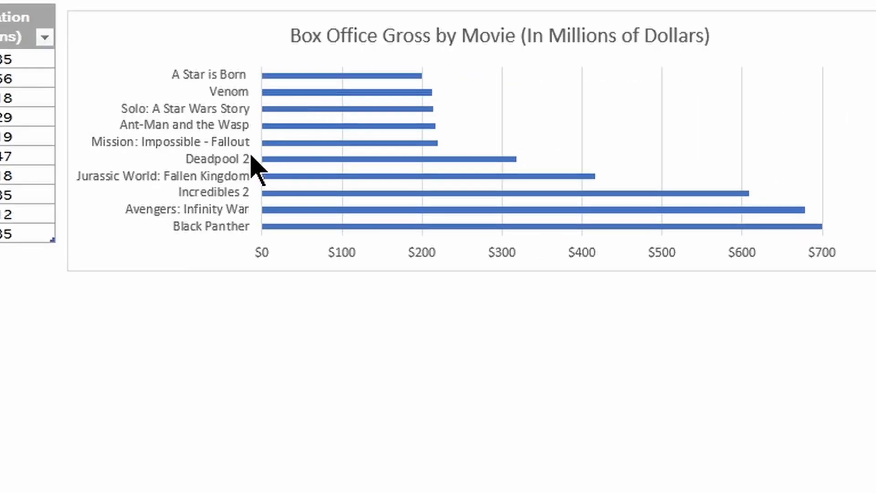
{"action": "mouse_move", "coordinate": [252, 156]}
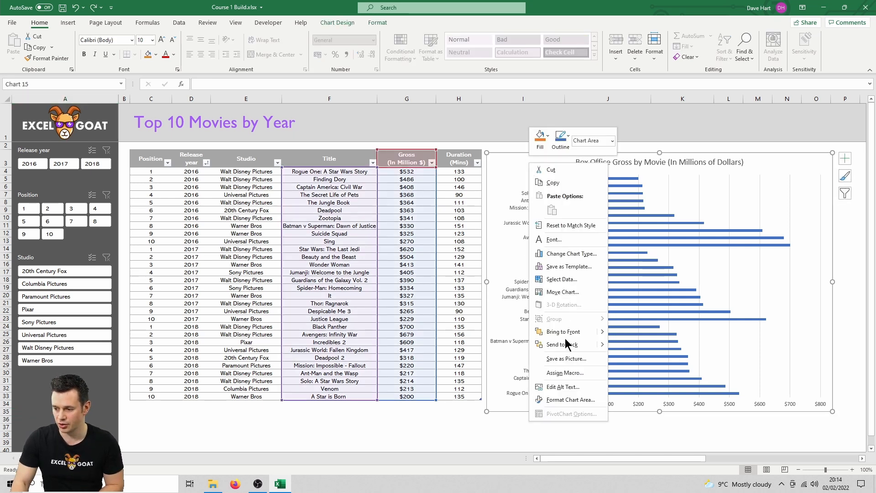
Show the chart's Properties under Format Chart Area > Size & Properties, set to move and size with cells
{"action": "left_click", "coordinate": [569, 399]}
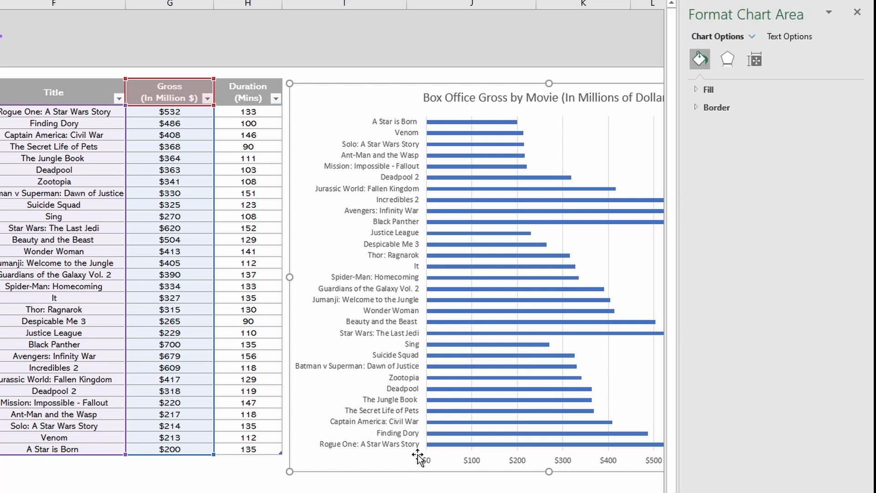
{"action": "mouse_move", "coordinate": [754, 58]}
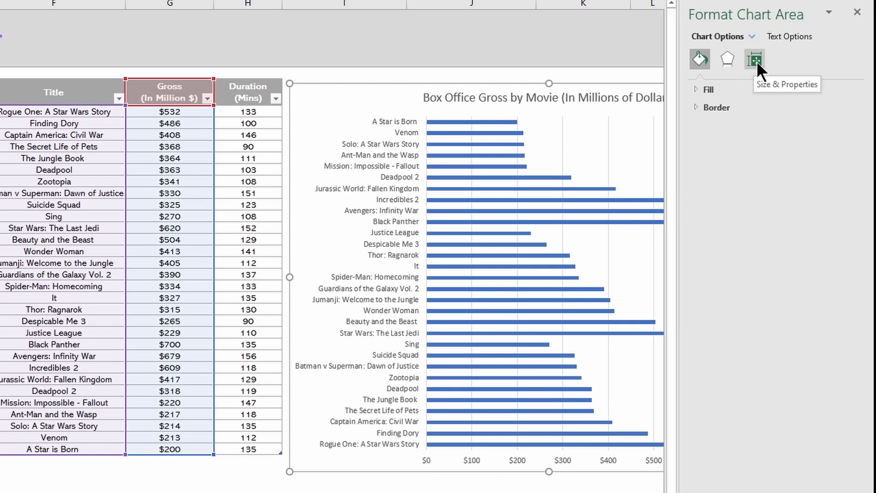
{"action": "left_click", "coordinate": [754, 59]}
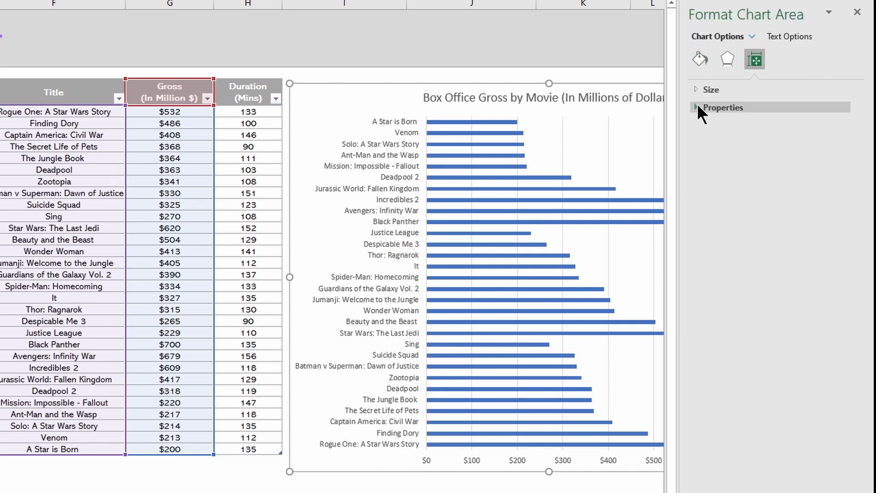
{"action": "left_click", "coordinate": [722, 108]}
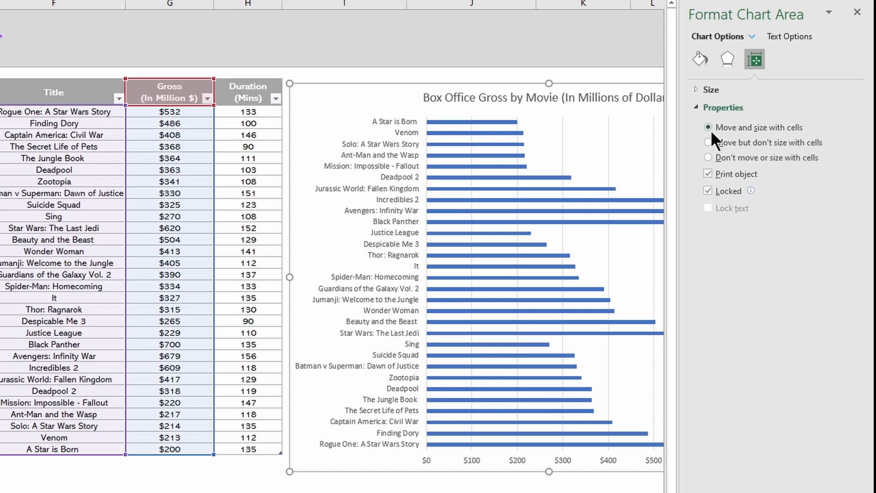